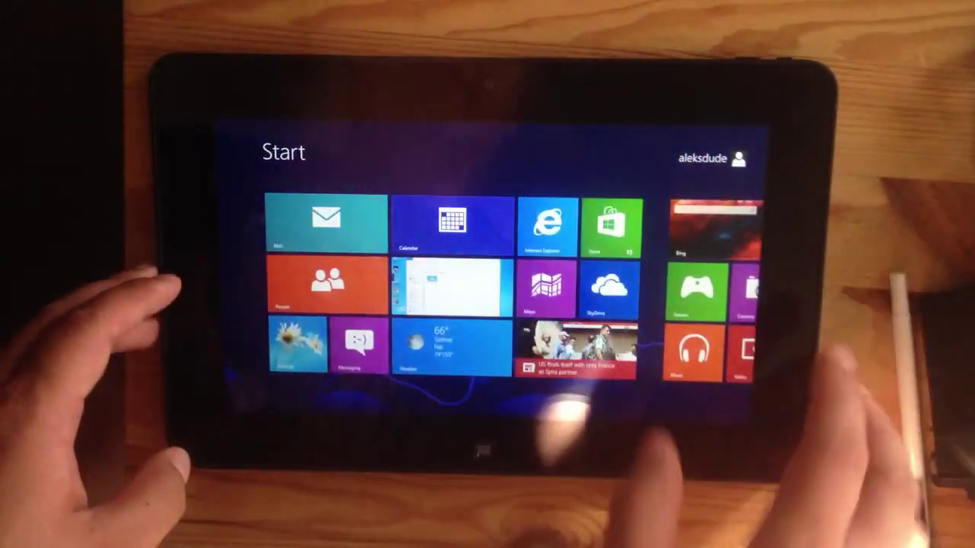
- Launch Internet Explorer from the Start screen tile so the Yahoo homepage loads
left_click(542, 225)
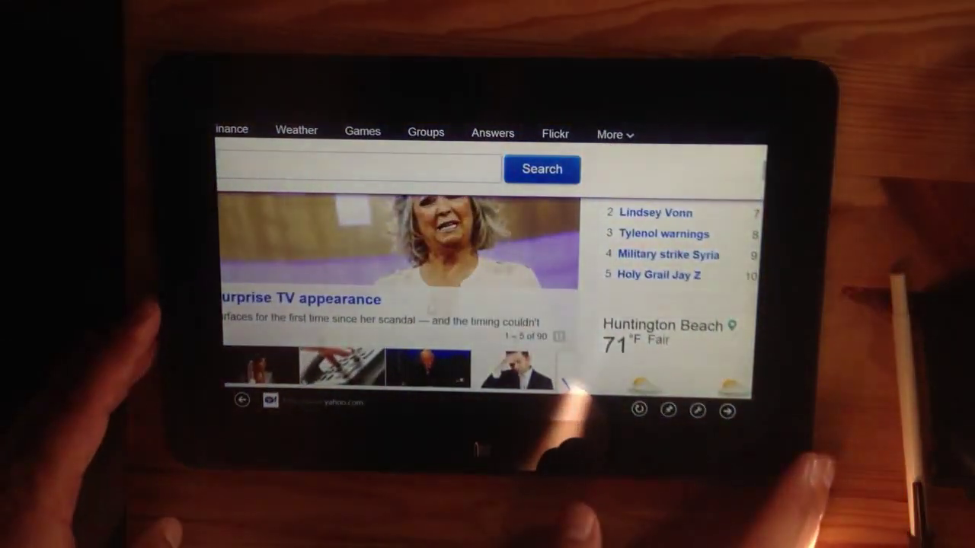